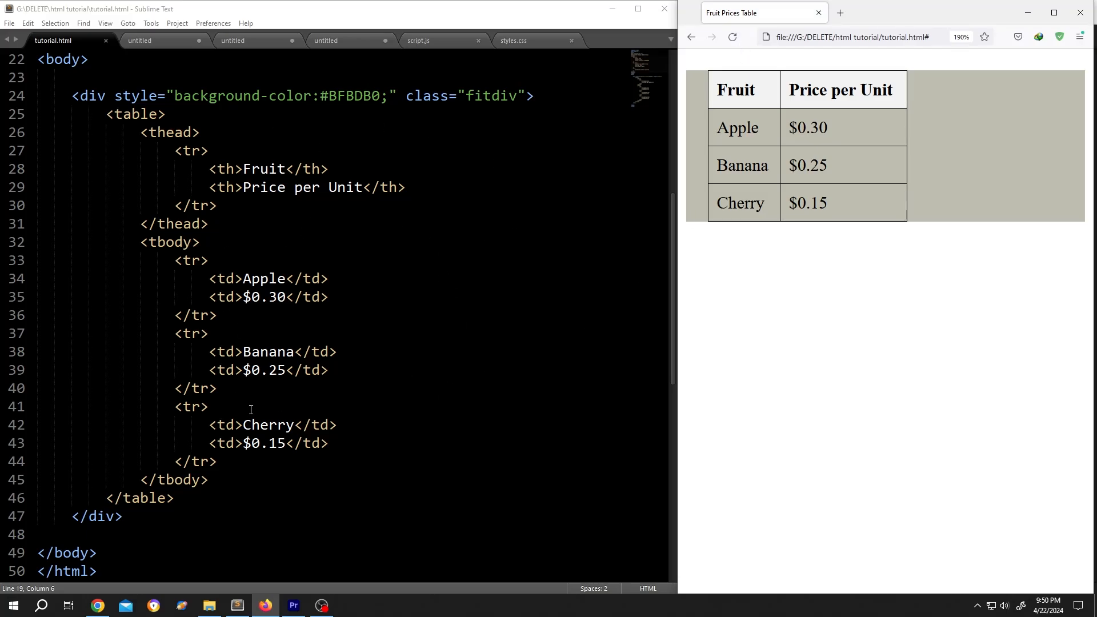
mouse_move(731, 37)
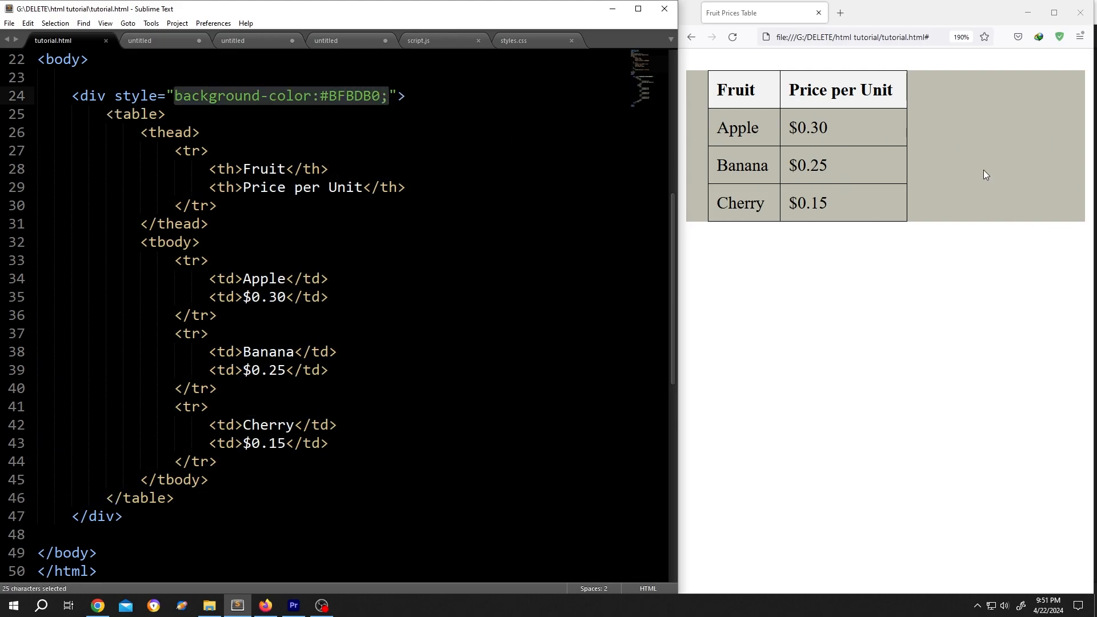
mouse_move(1042, 192)
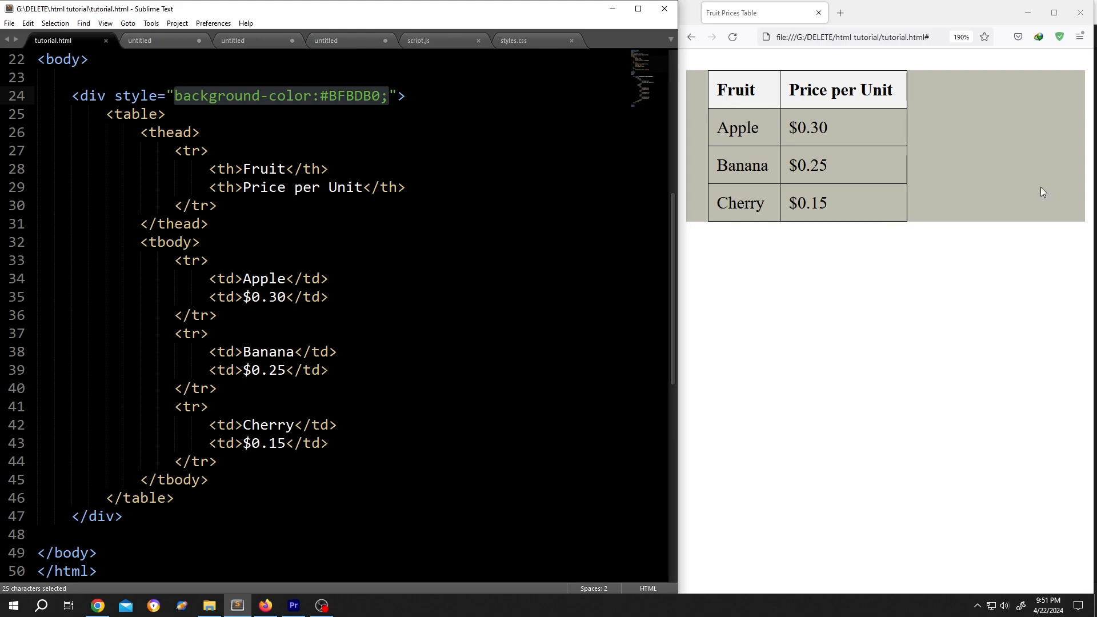
mouse_move(747, 201)
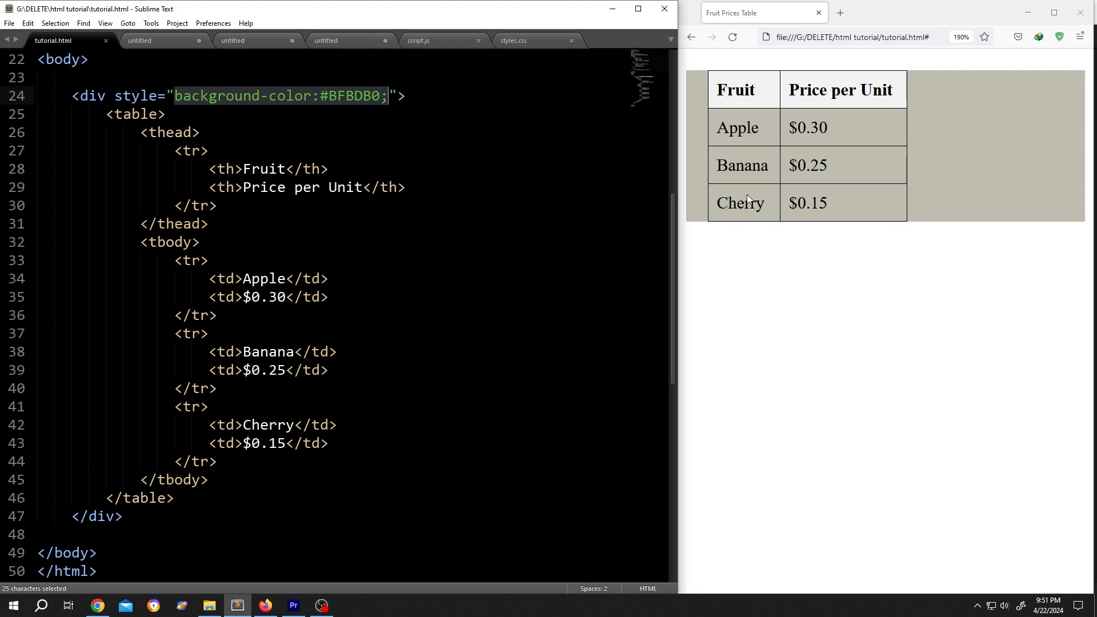
mouse_move(966, 185)
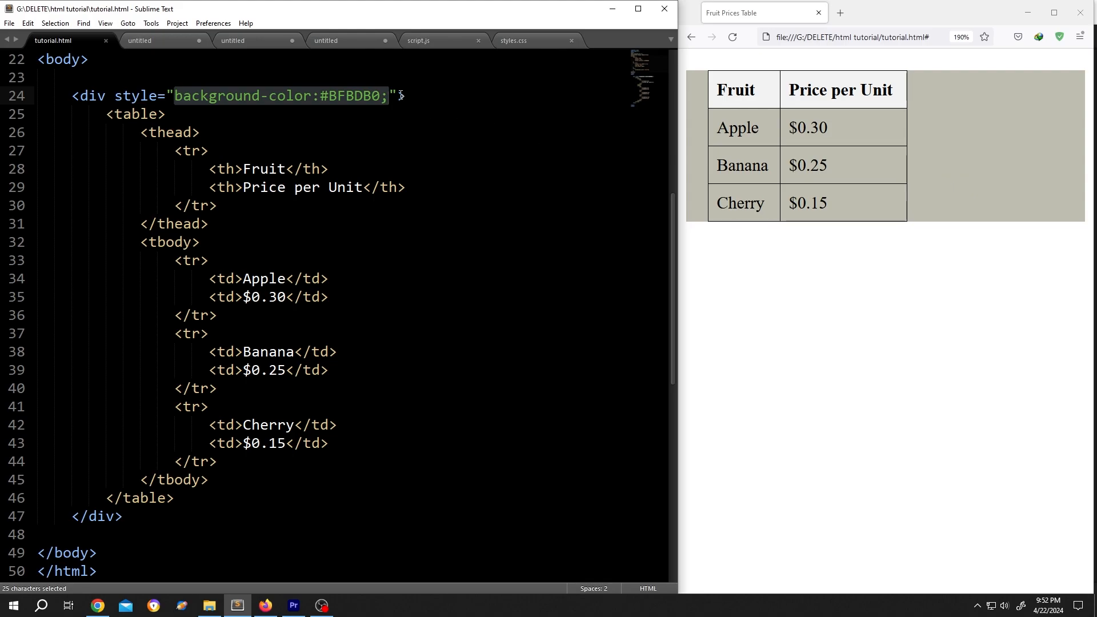
Add class="fitdiv" to the gray div next to its background-color style.
type("class")
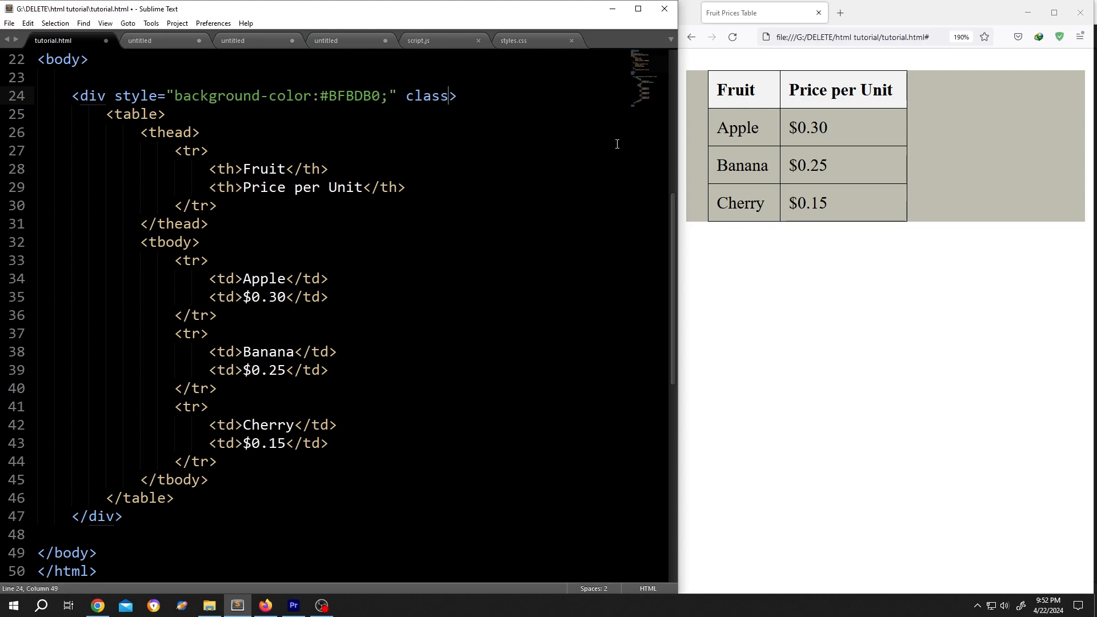
type("=\"\"")
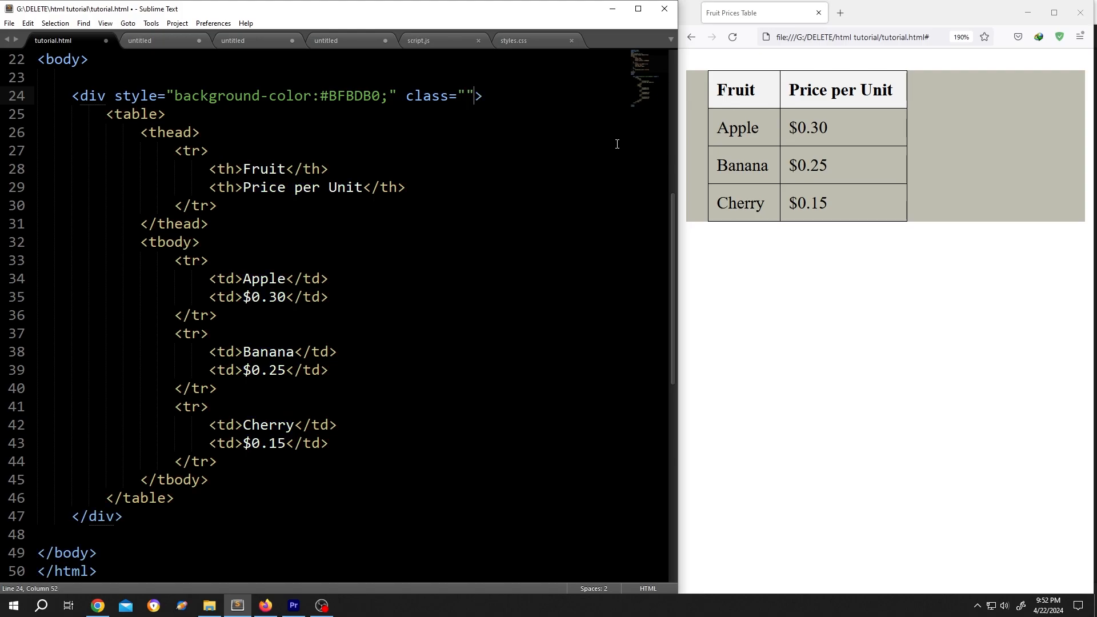
type("fitdiv")
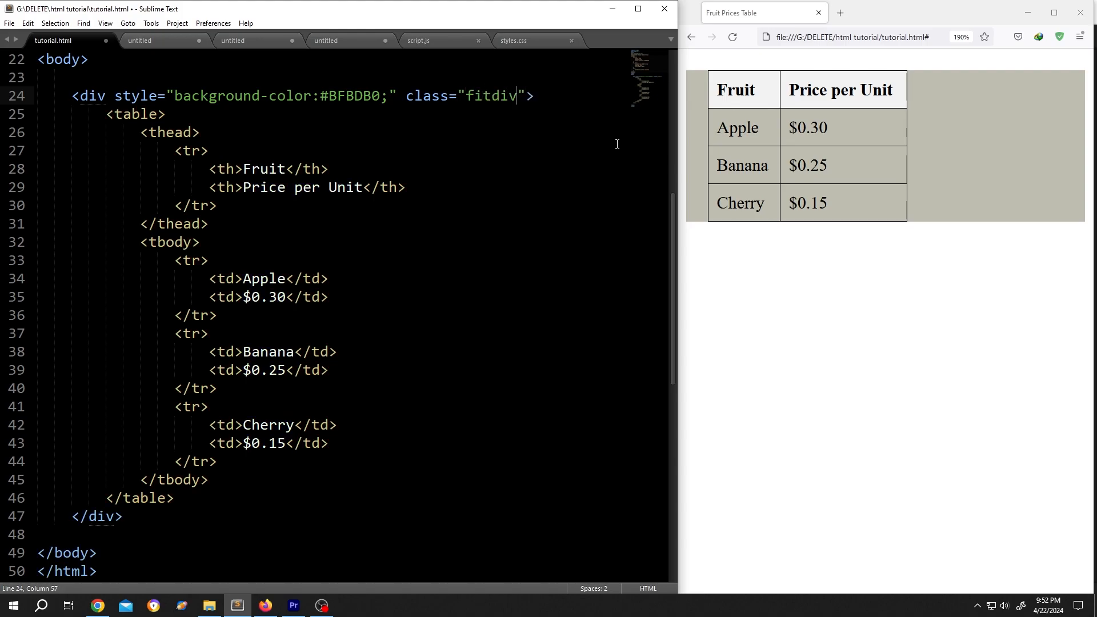
scroll("up", 3)
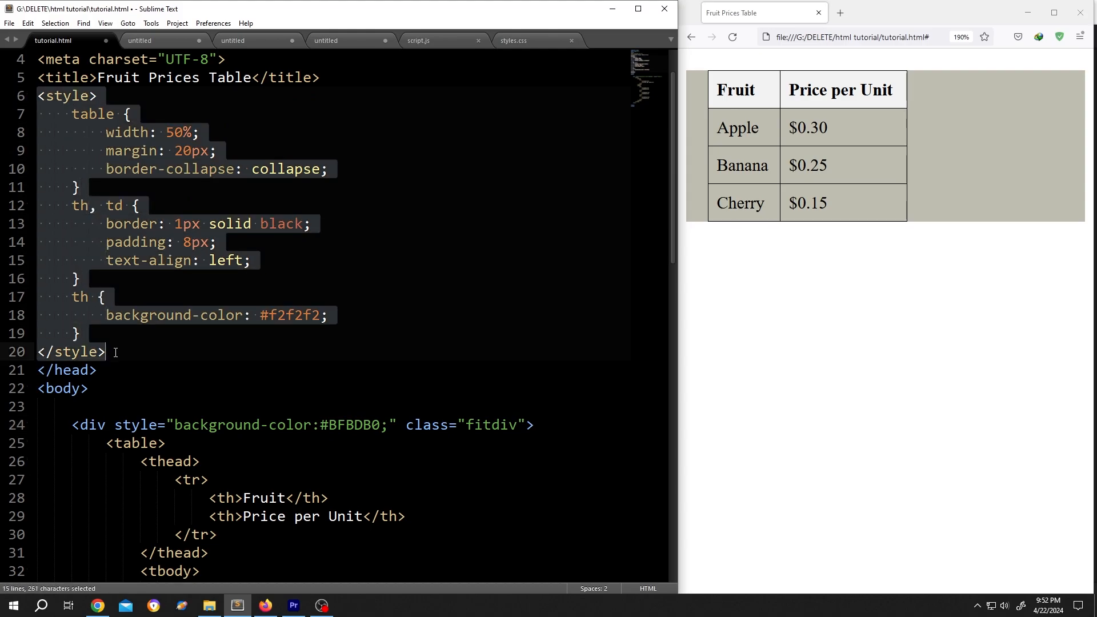
Write a .fitdiv{ display:inline-block; } rule after the th rule in the style block.
left_click(88, 333)
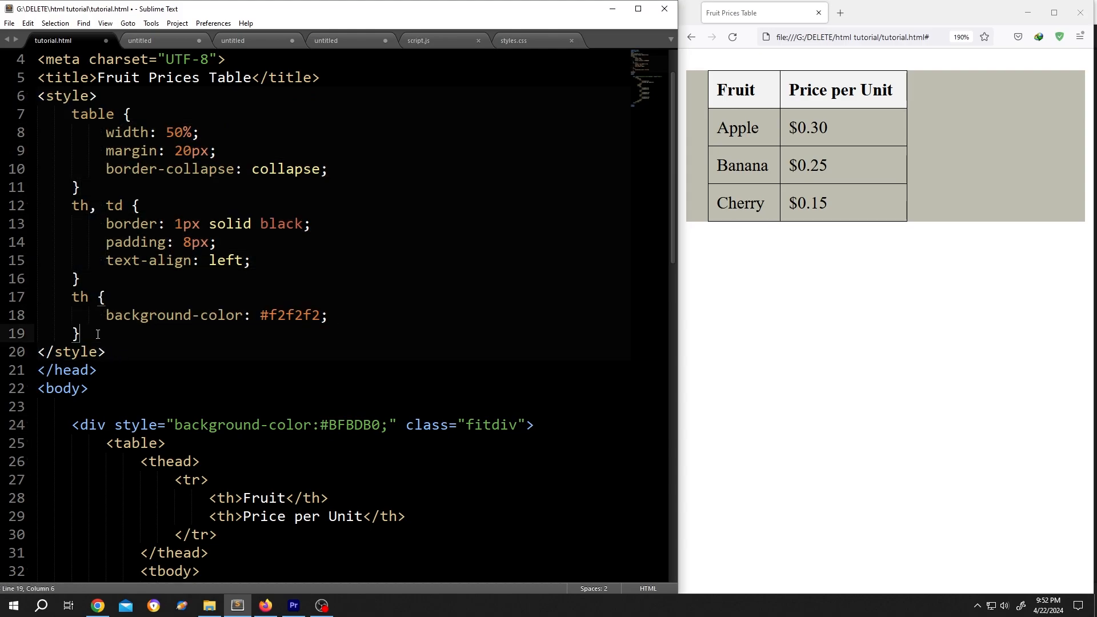
key("Enter")
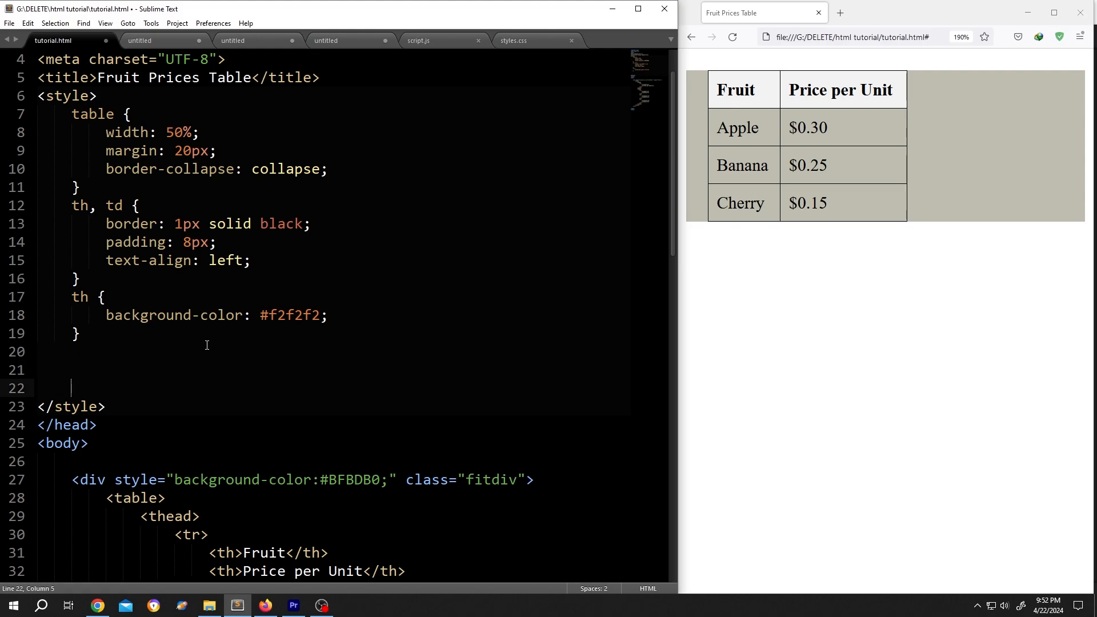
type(".fit")
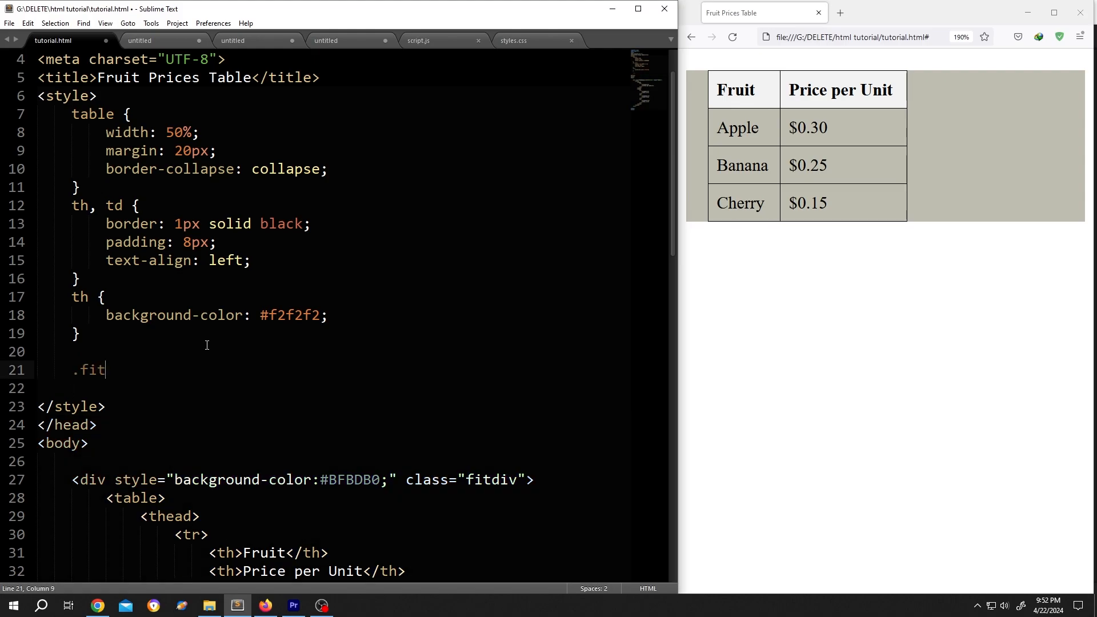
type("div{}")
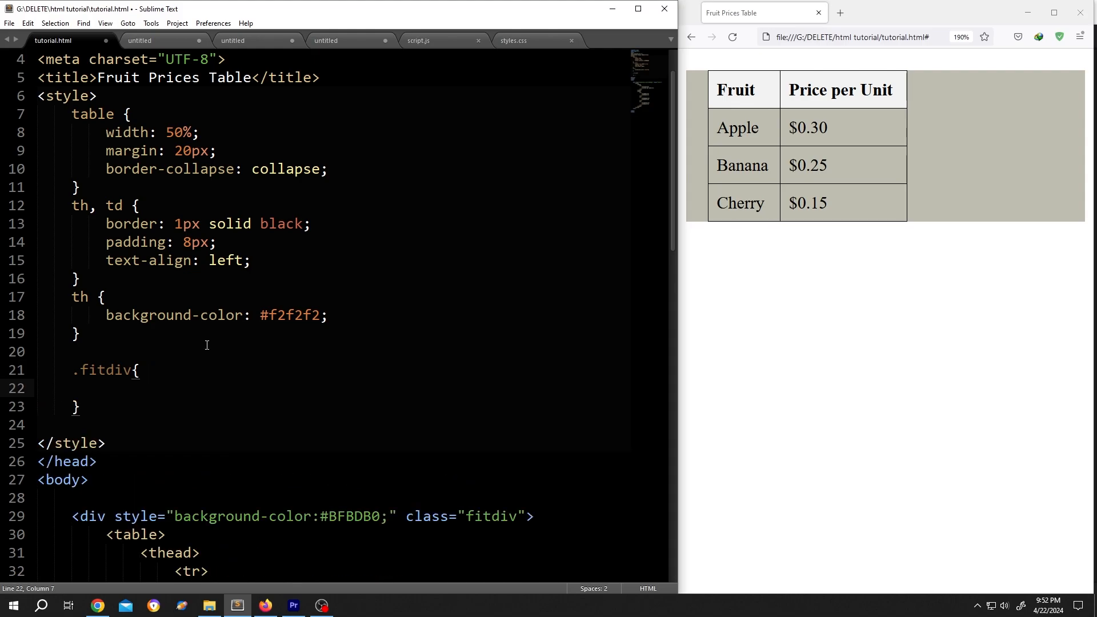
type("display")
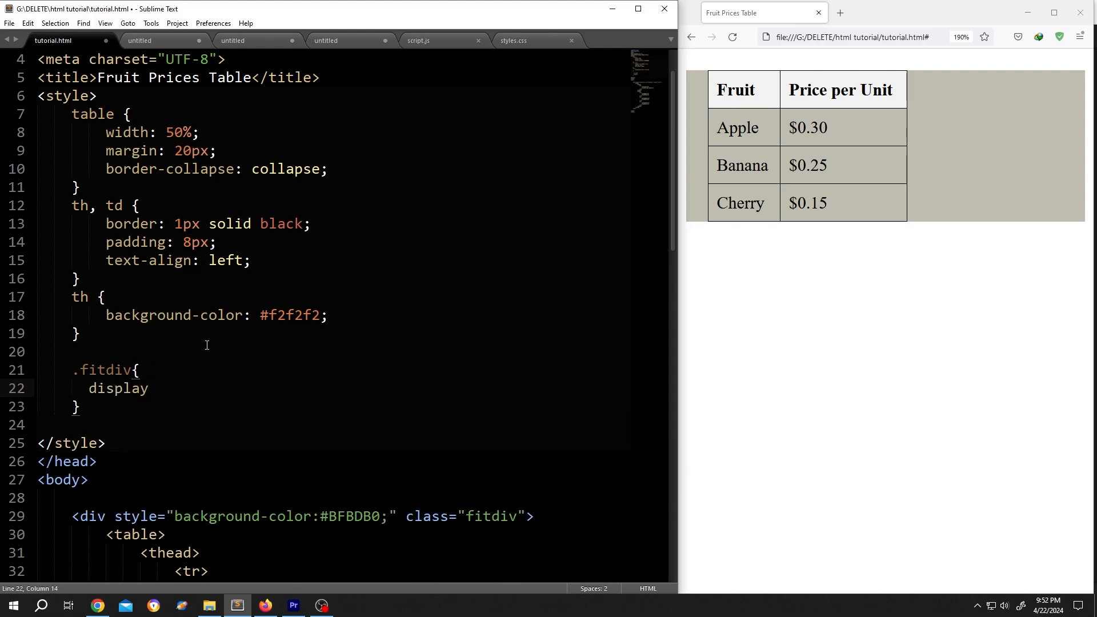
type(":inline")
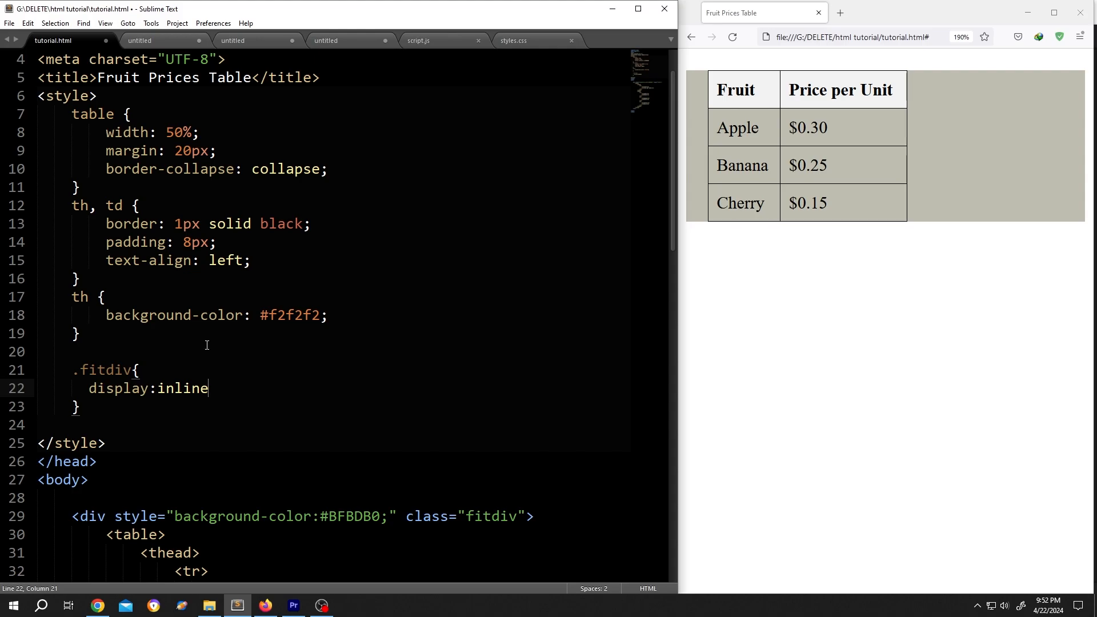
type("-block")
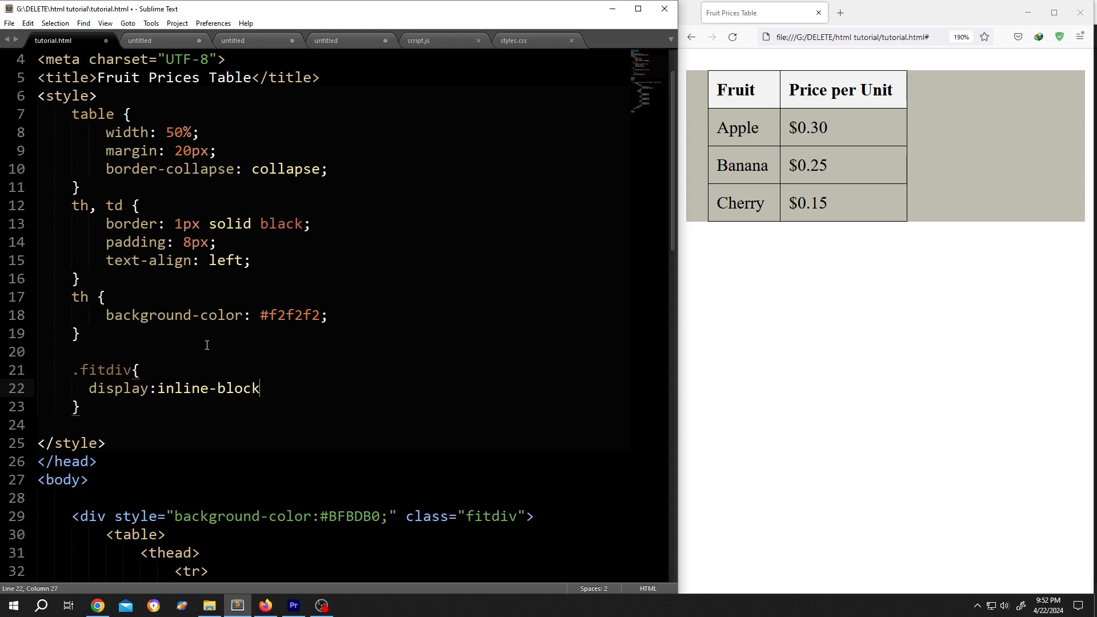
type(";")
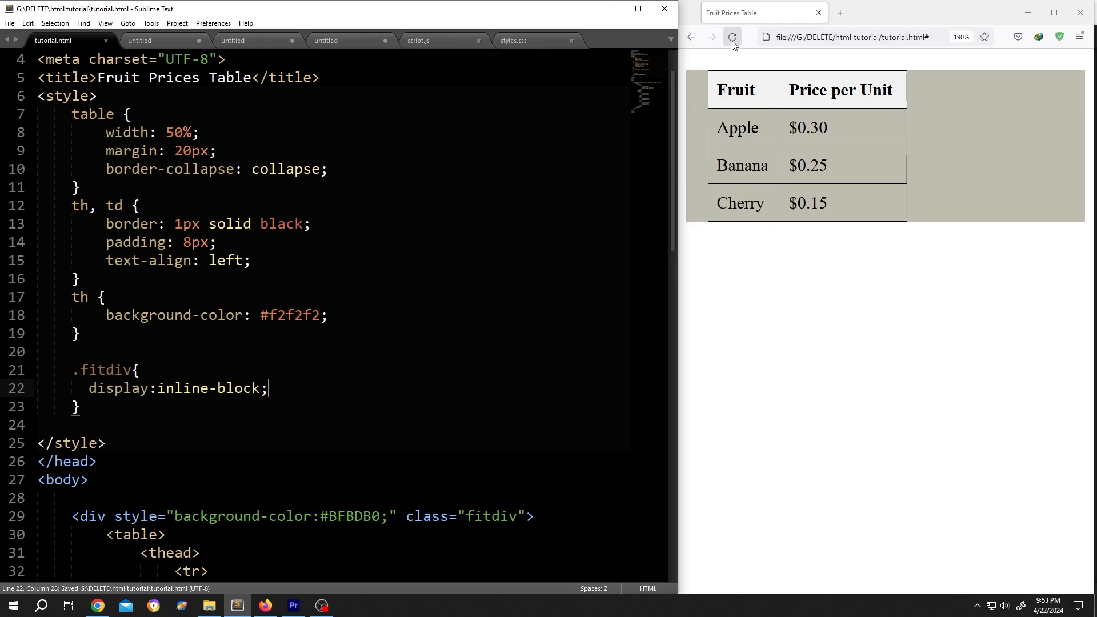
Reload the preview and save the HTML file so the gray div hugs the fruit table.
left_click(731, 37)
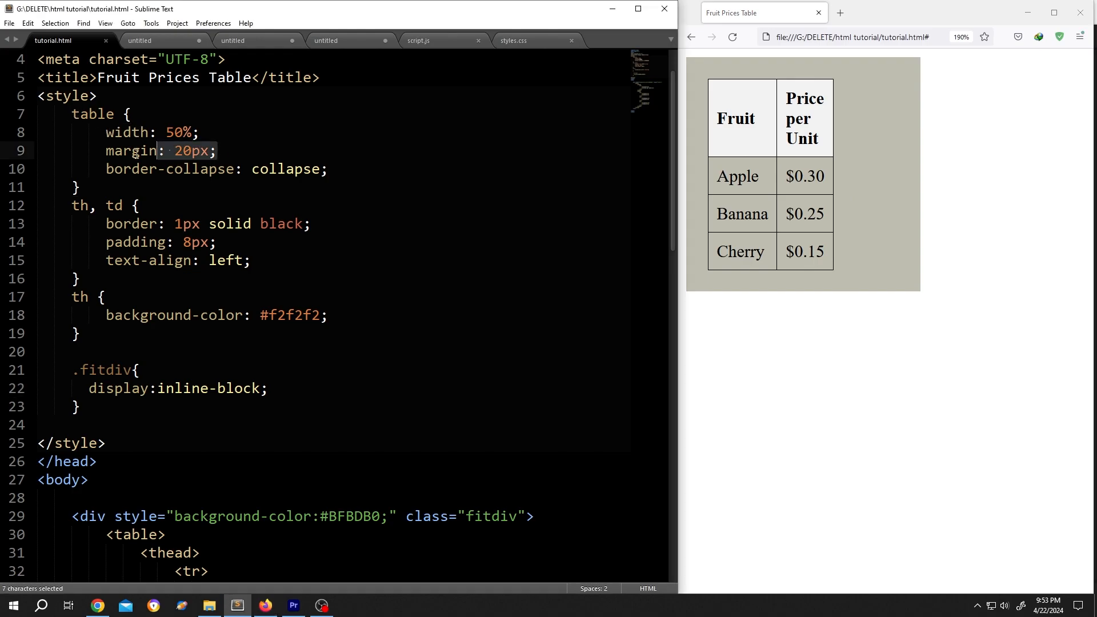
left_click(10, 23)
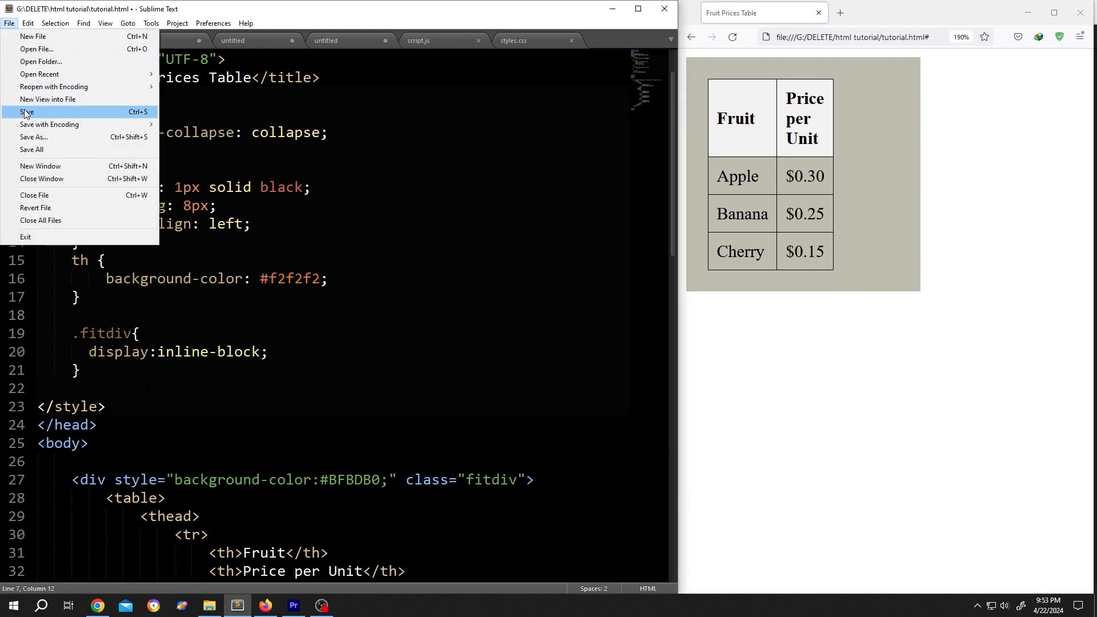
left_click(27, 111)
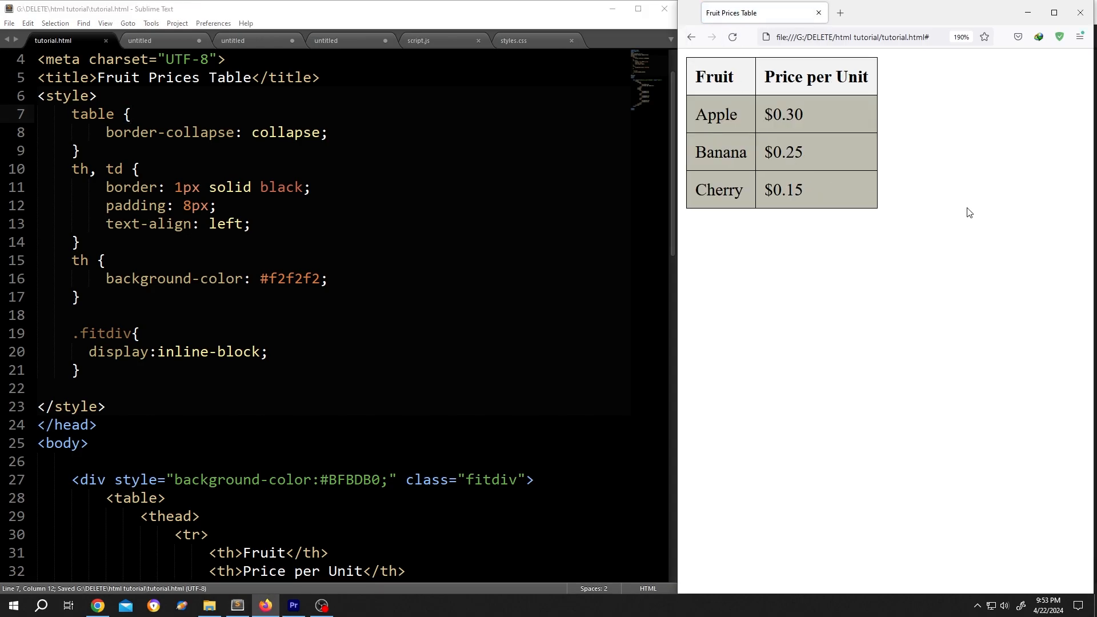
mouse_move(829, 192)
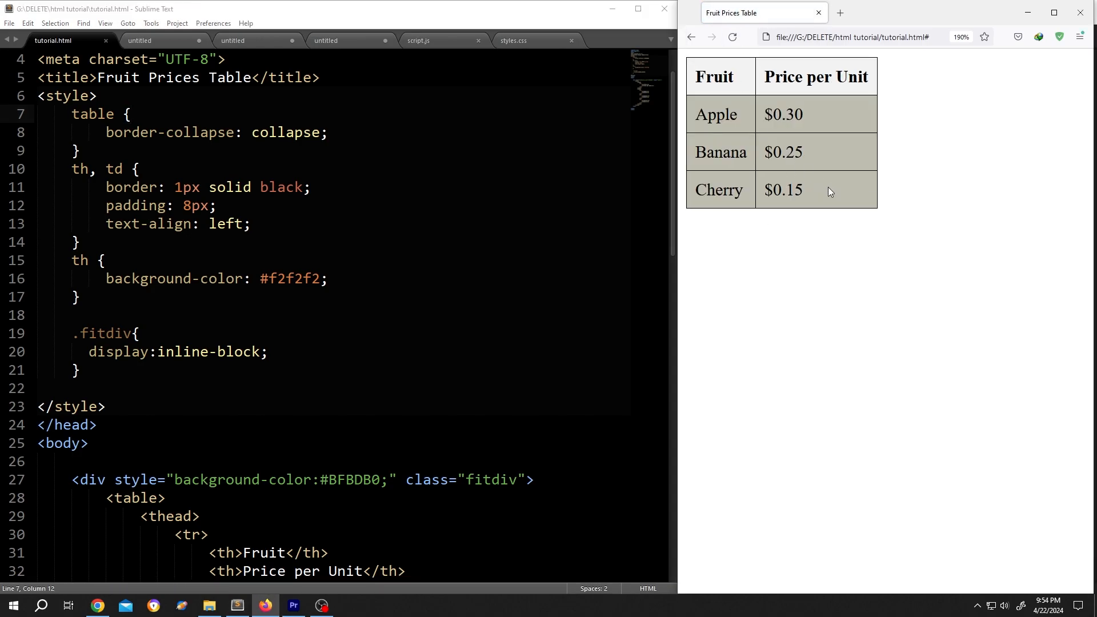
mouse_move(662, 227)
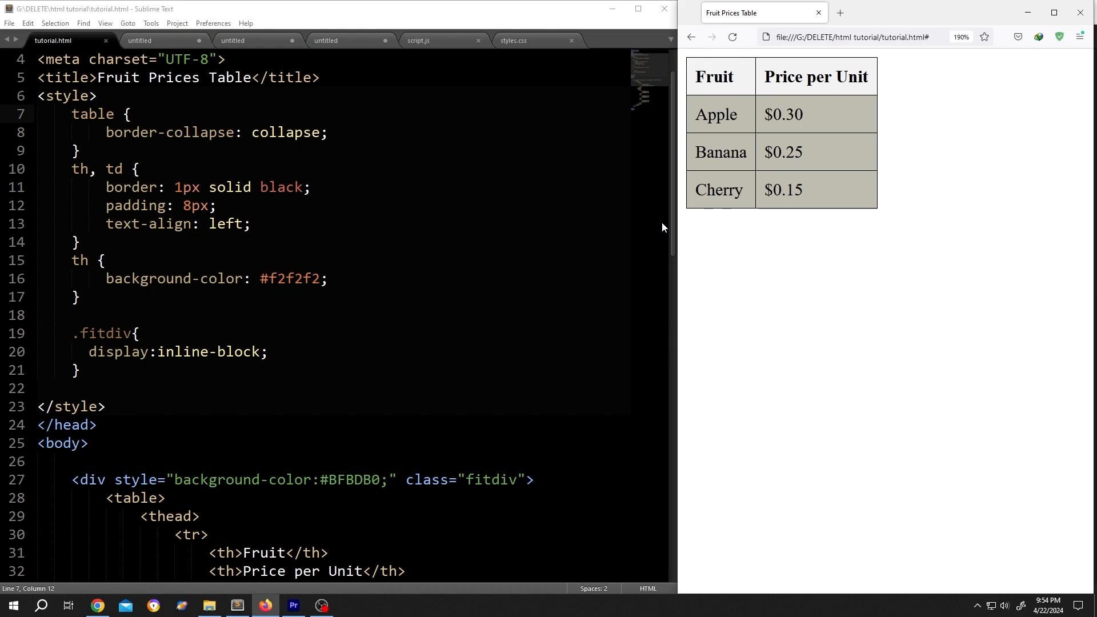